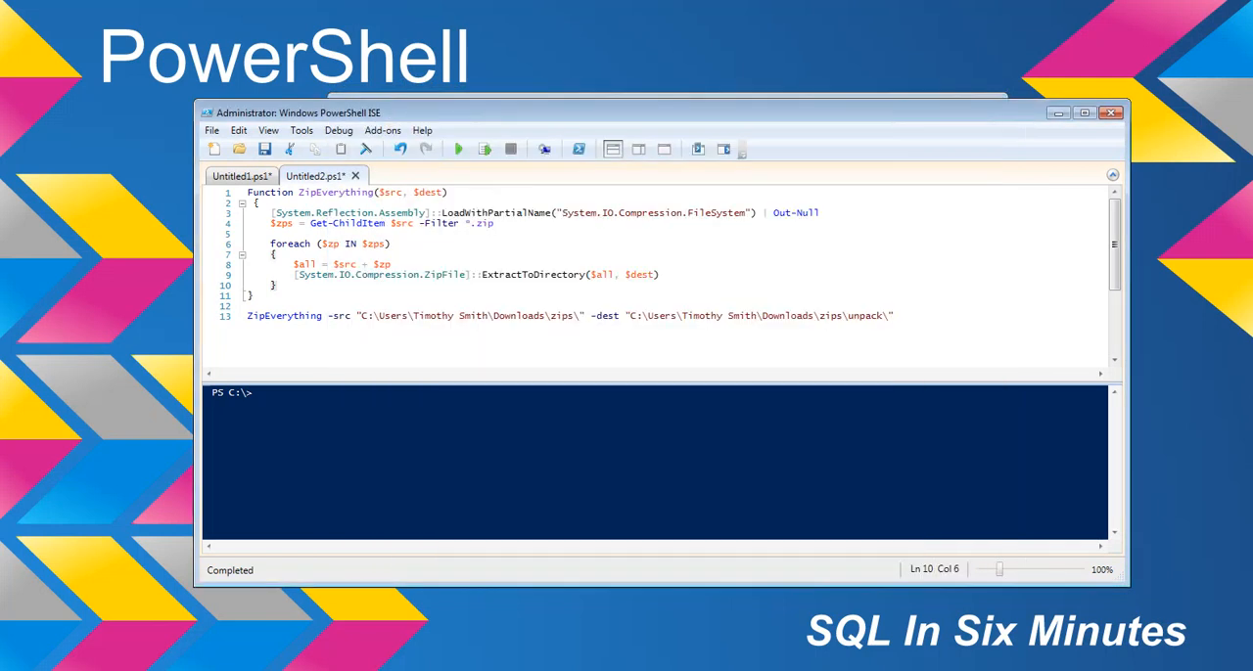
- Run the Untitled2 ZipEverything script so it creates the unpack folder in Downloads\zips
left_click(458, 149)
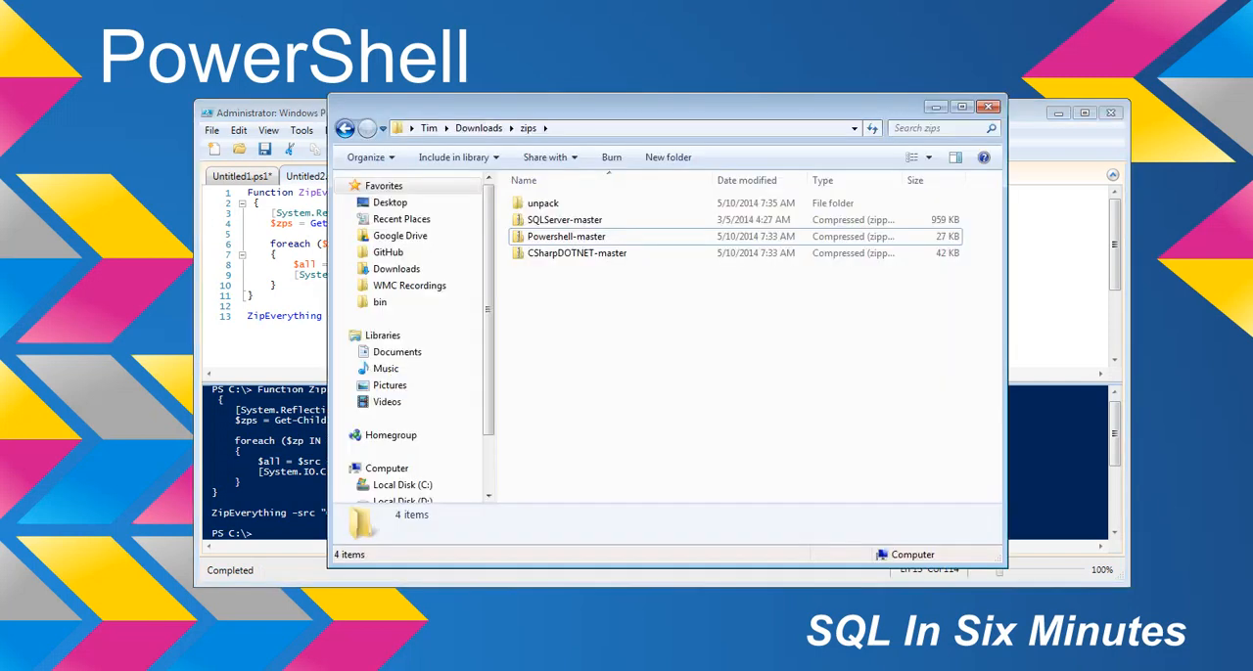
- Delete the three extracted folders from zips\unpack, confirming the move to the Recycle Bin
double_click(544, 204)
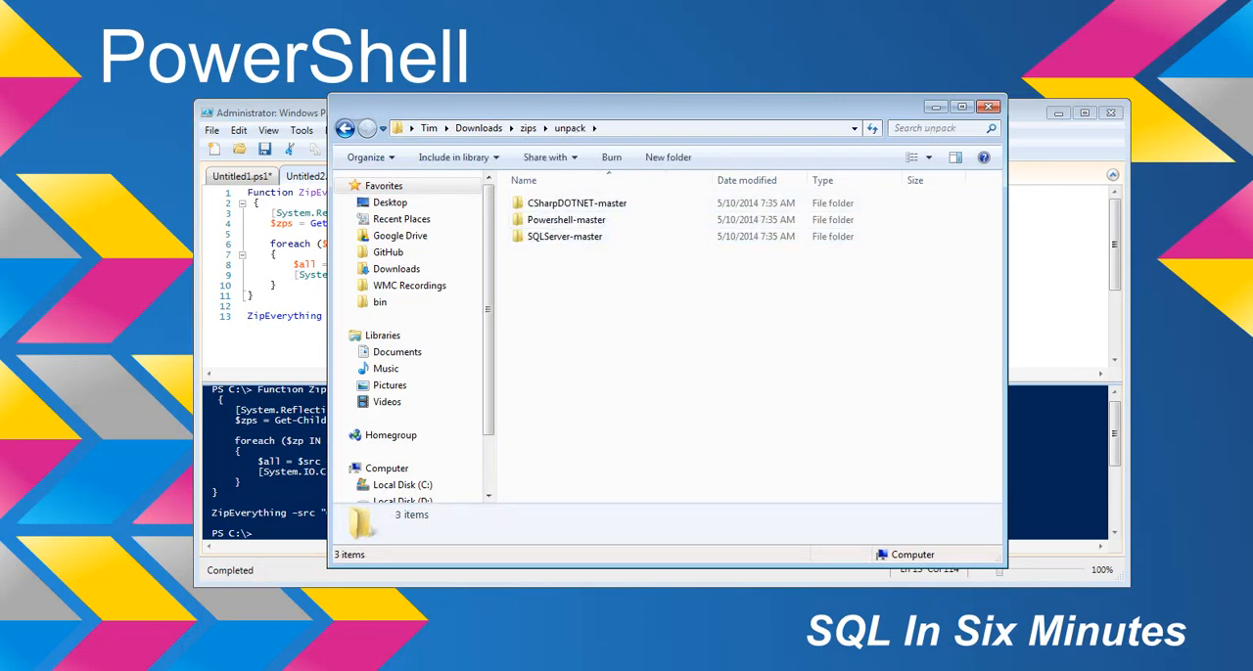
key("Delete")
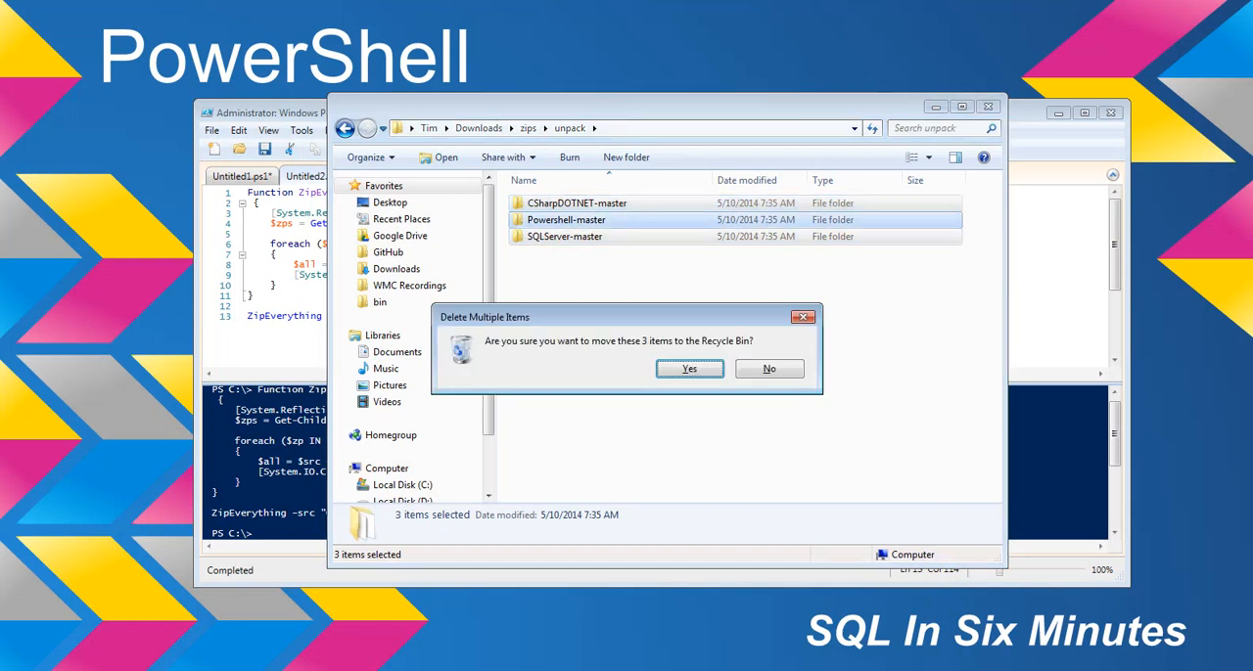
left_click(689, 368)
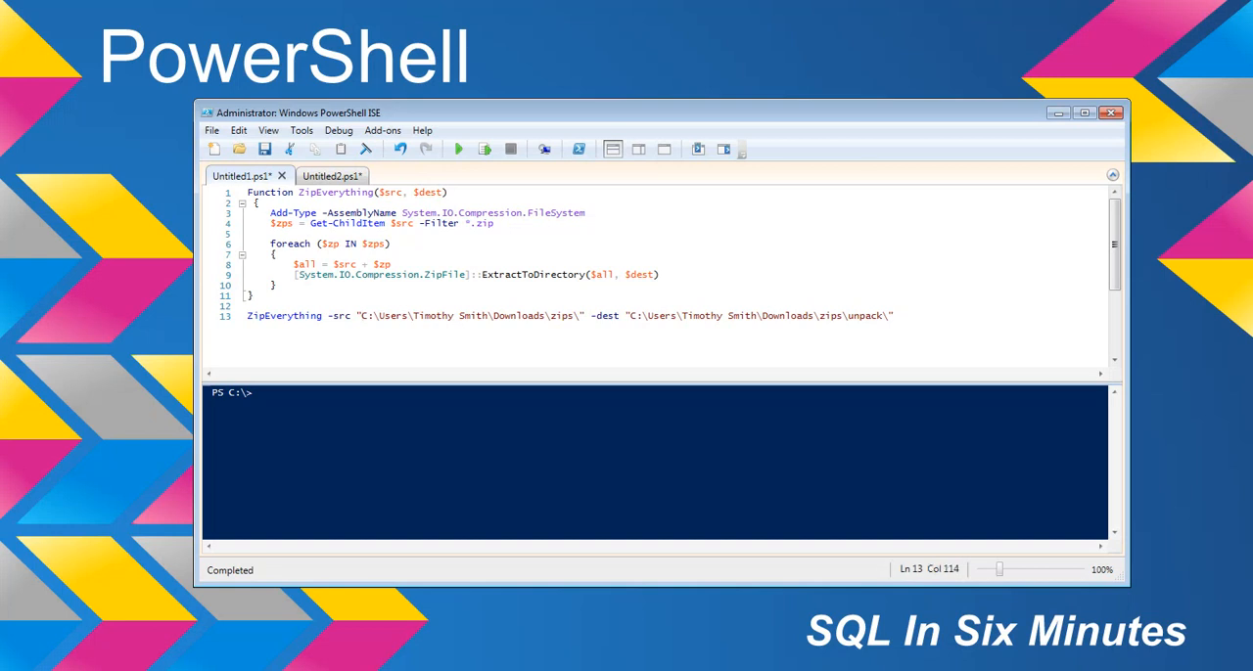
- Run the Add-Type Untitled1 script and check unpack holds CSharpDOTNET-master, Powershell-master and SQLServer-master
left_click(458, 148)
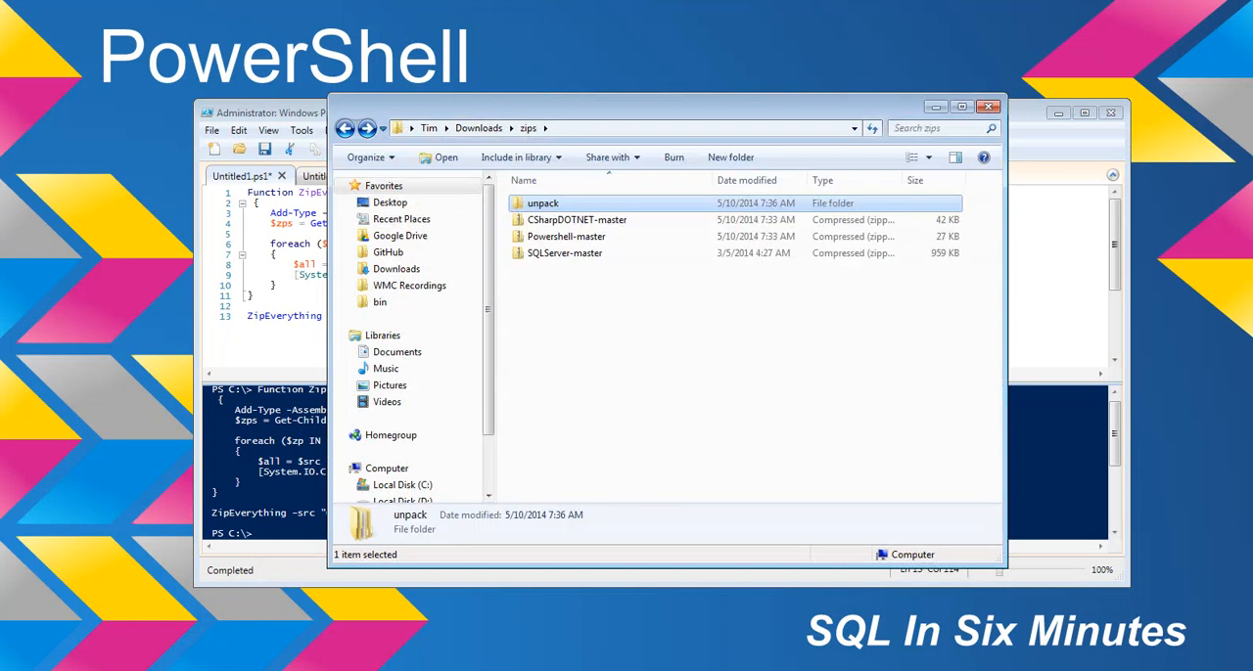
double_click(542, 204)
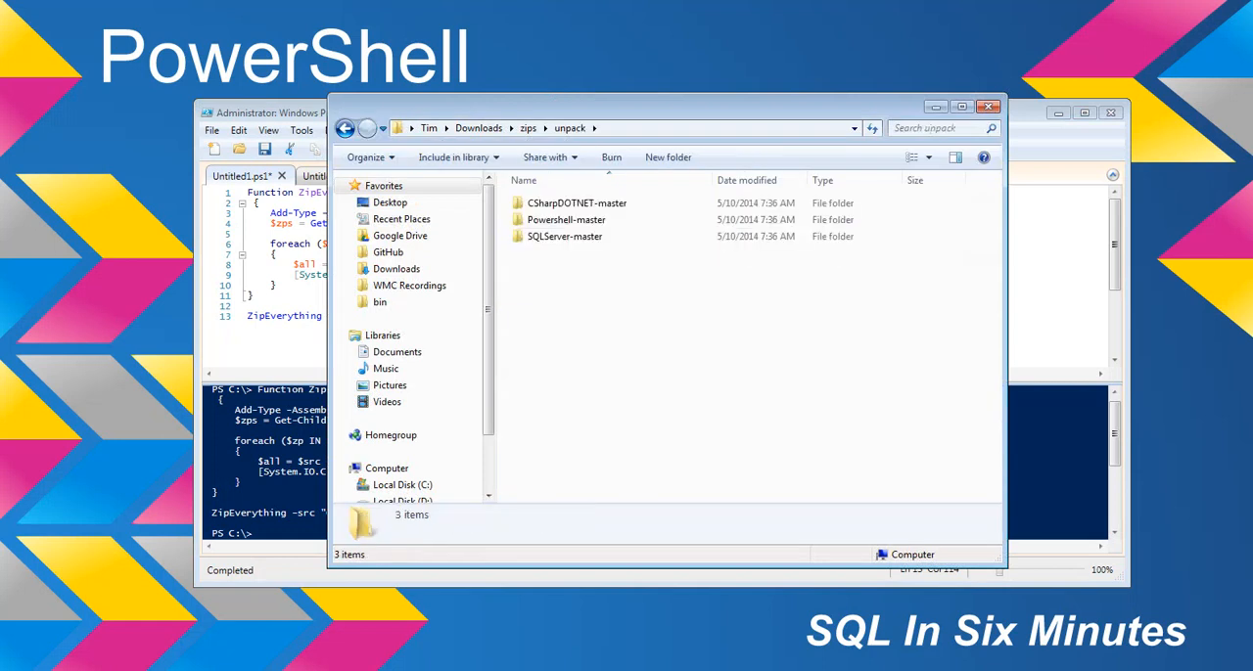